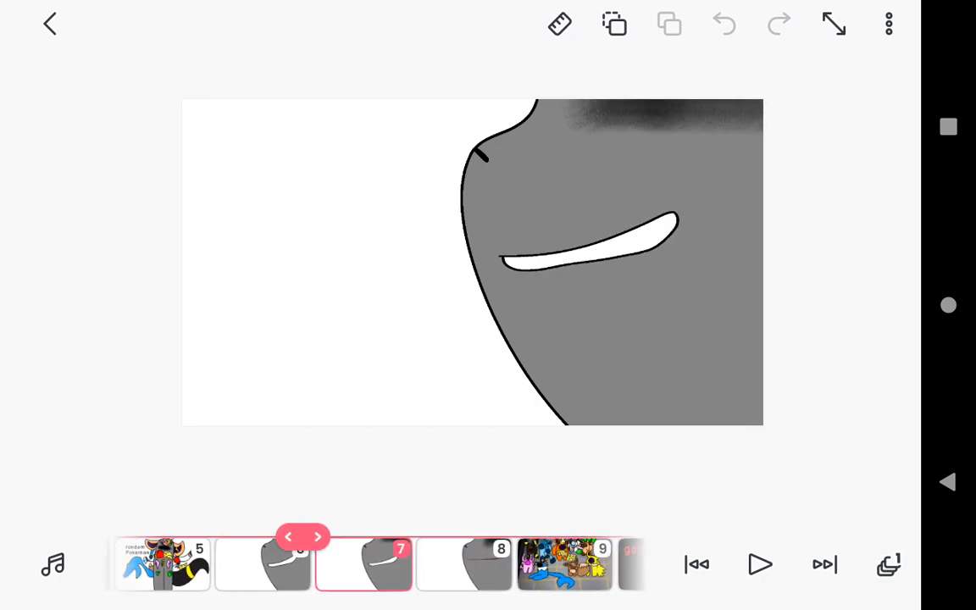
Flip between the closed-mouth frame 8 and open-mouth frames 6 and 7 to check the mouth motion
left_click(340, 537)
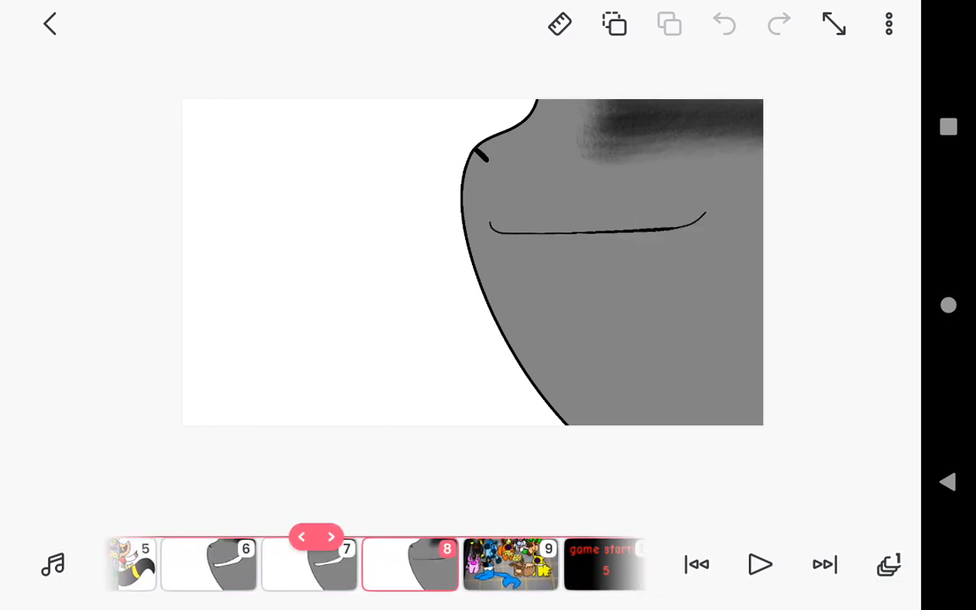
left_click(330, 536)
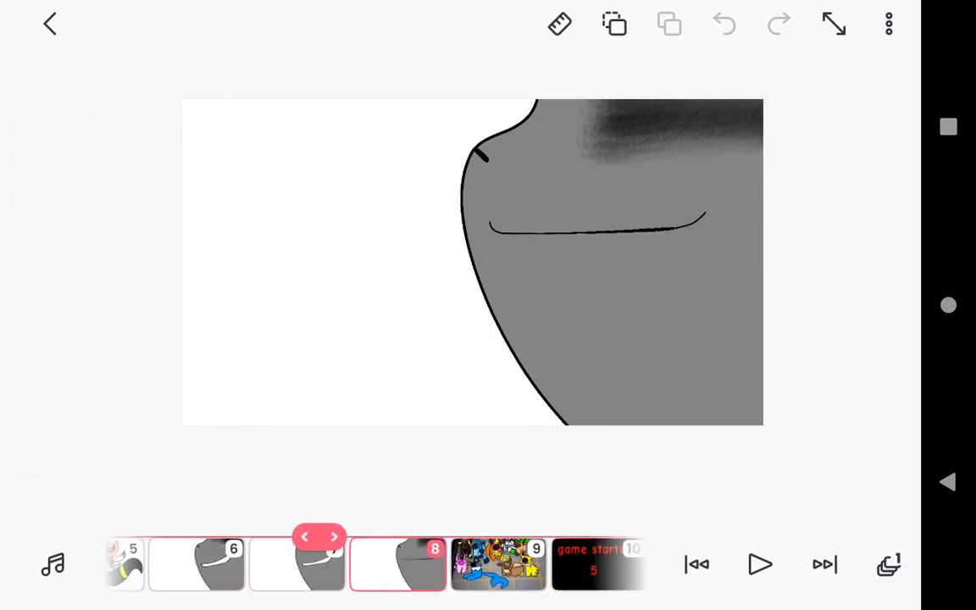
left_click(332, 535)
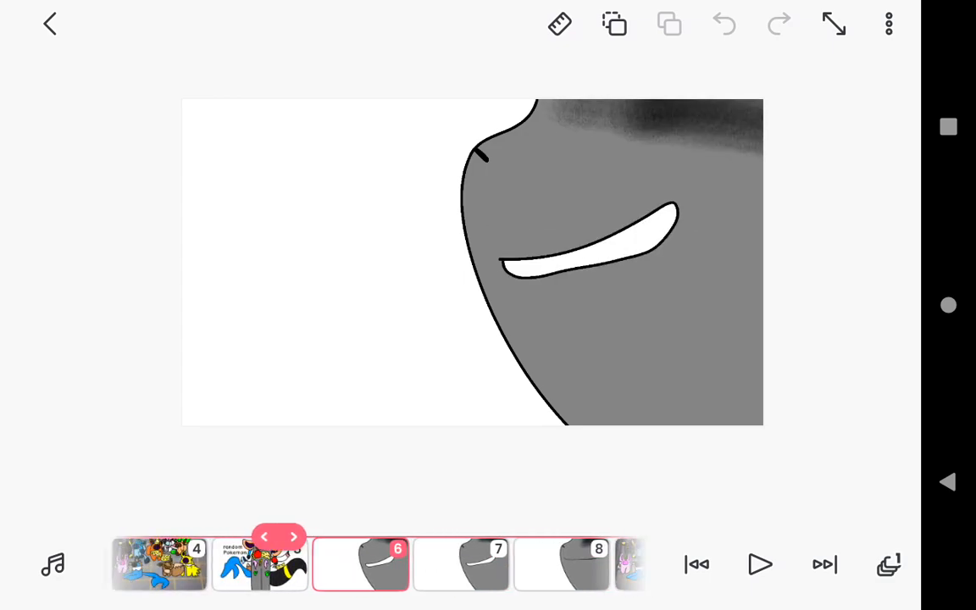
scroll("left", 3)
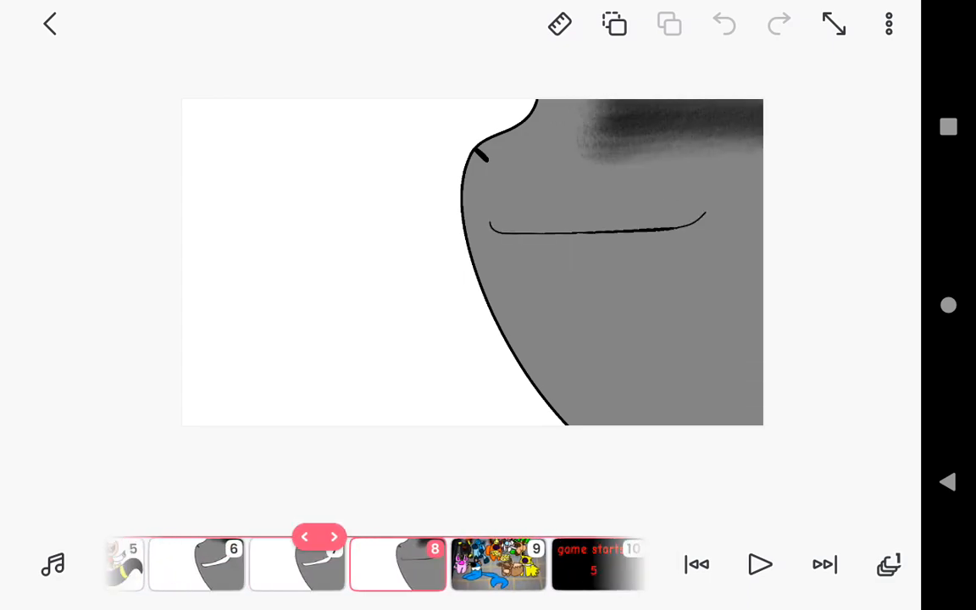
left_click(285, 535)
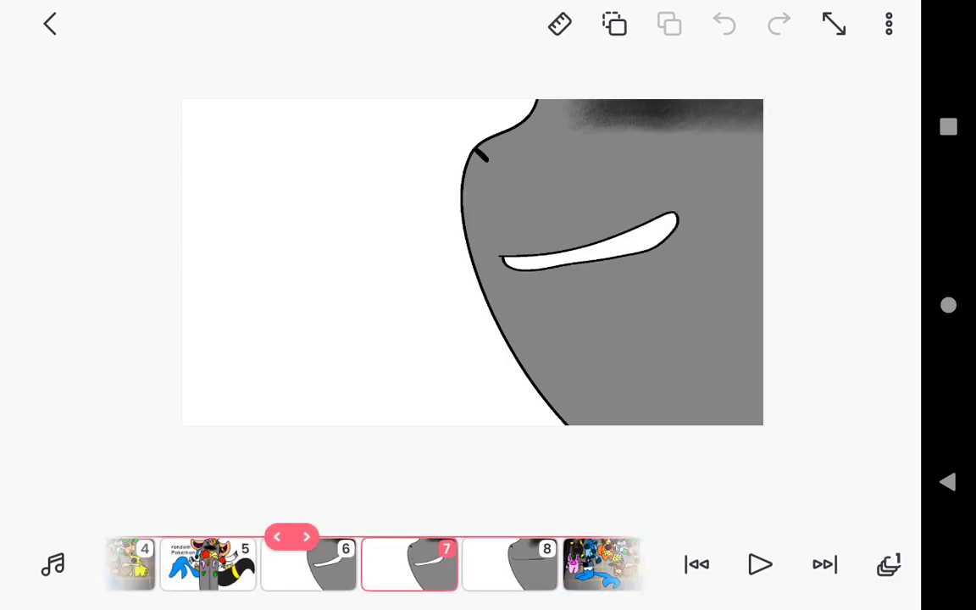
Review frames 8, 7 and 6 once more, then scroll the timeline forward to the Pokémon group frame 9
left_click(328, 536)
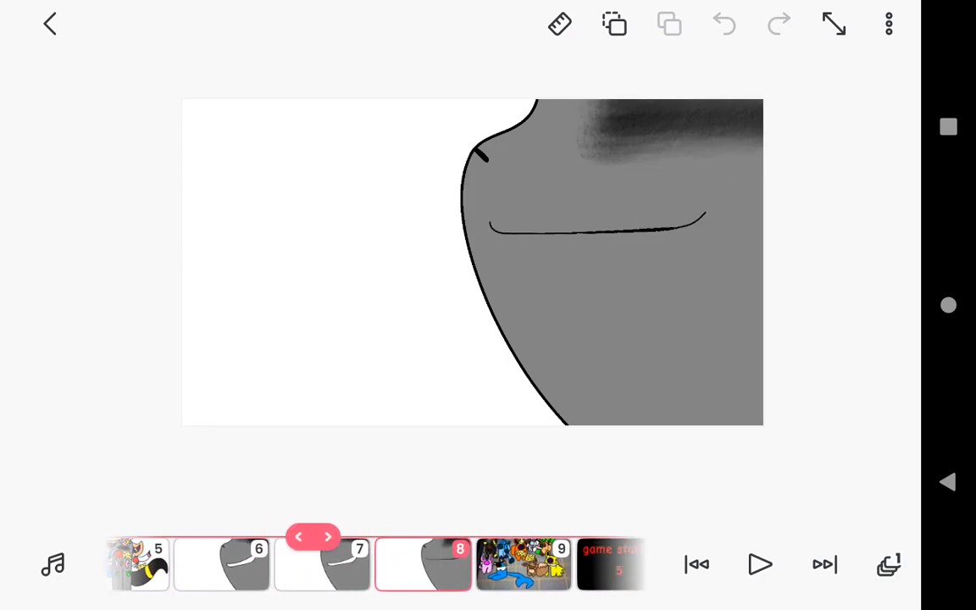
left_click(298, 535)
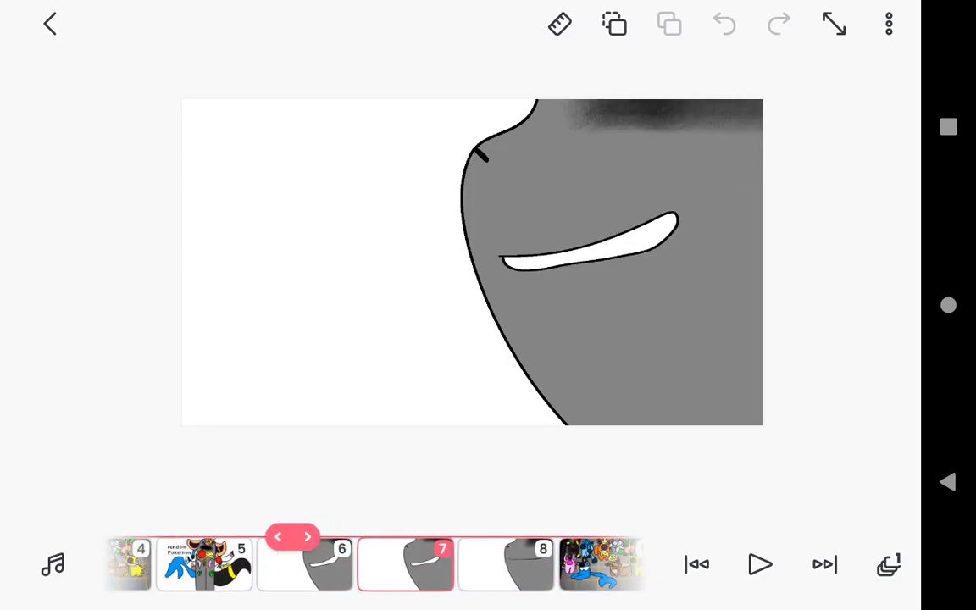
left_click(329, 536)
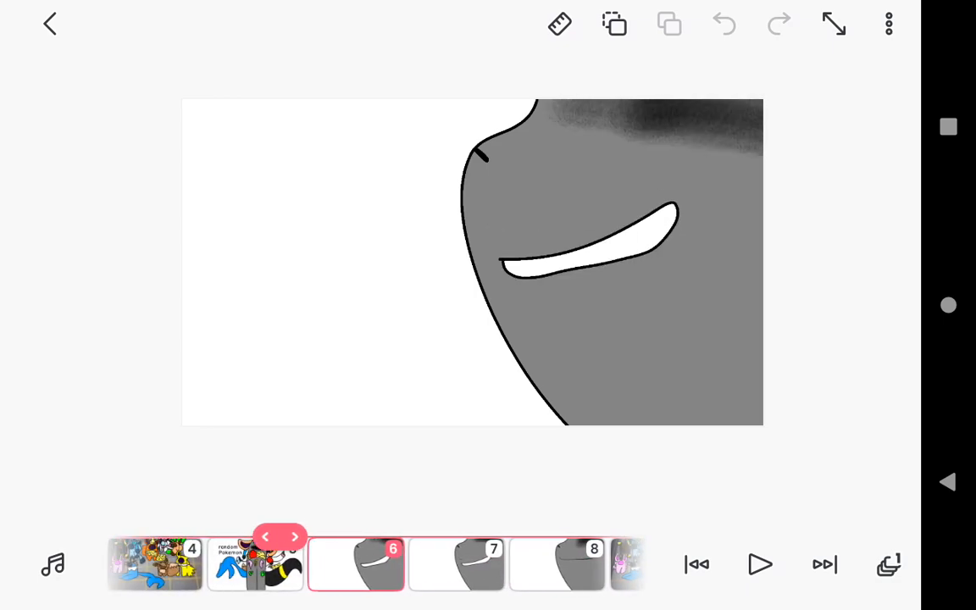
scroll("left", 3)
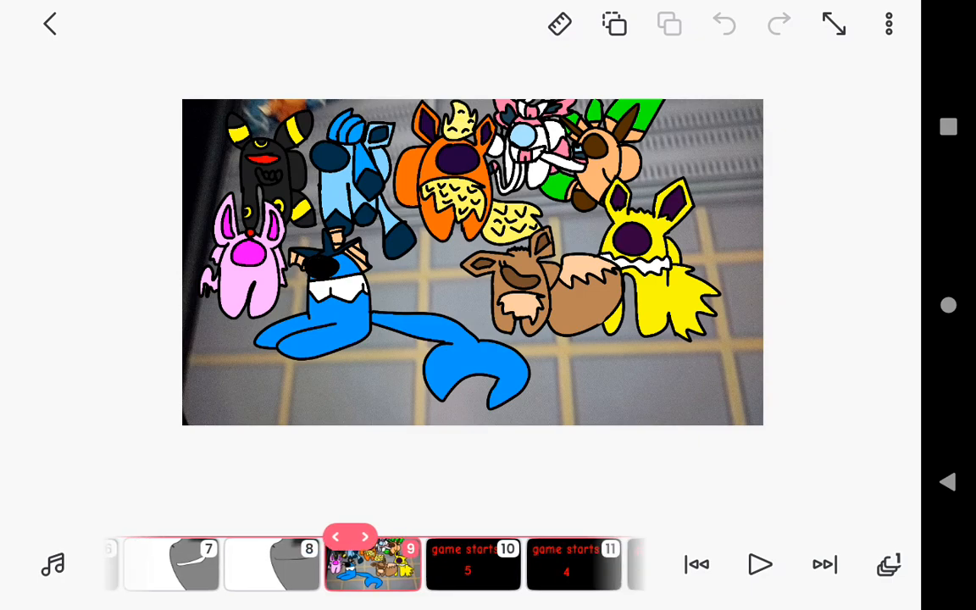
View the countdown frame showing 5, then frame 11 reading 'game starts in 4'
left_click(50, 144)
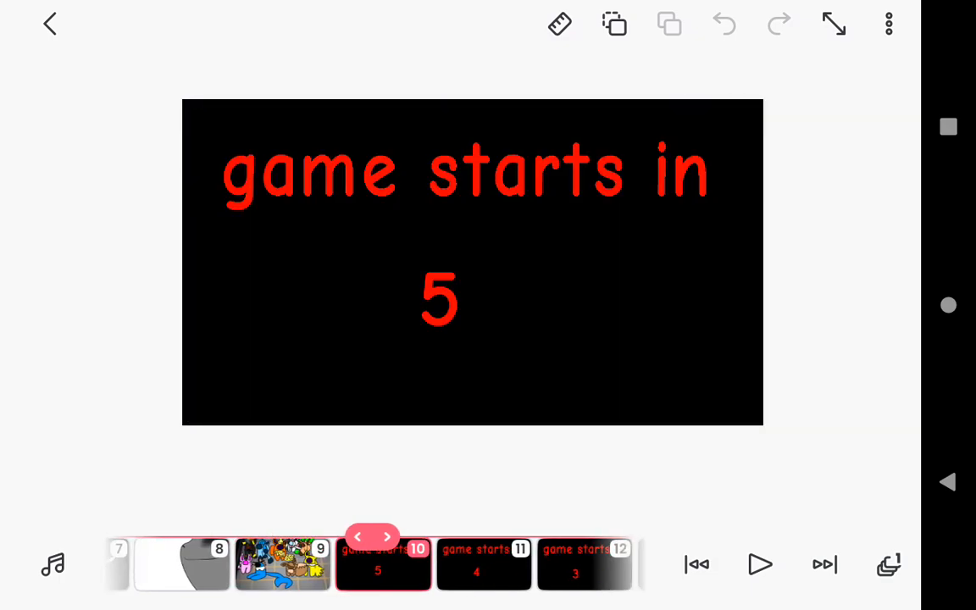
left_click(386, 535)
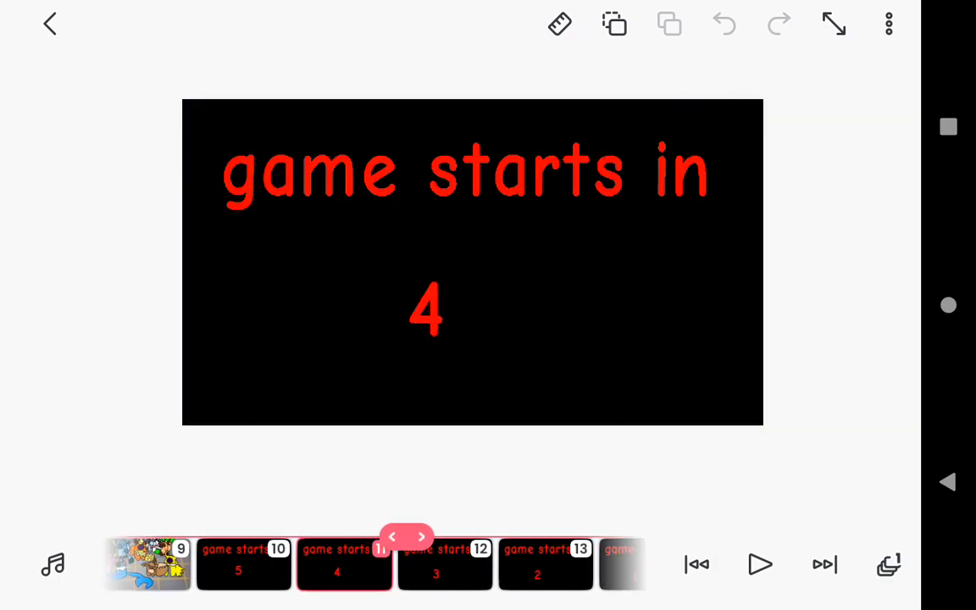